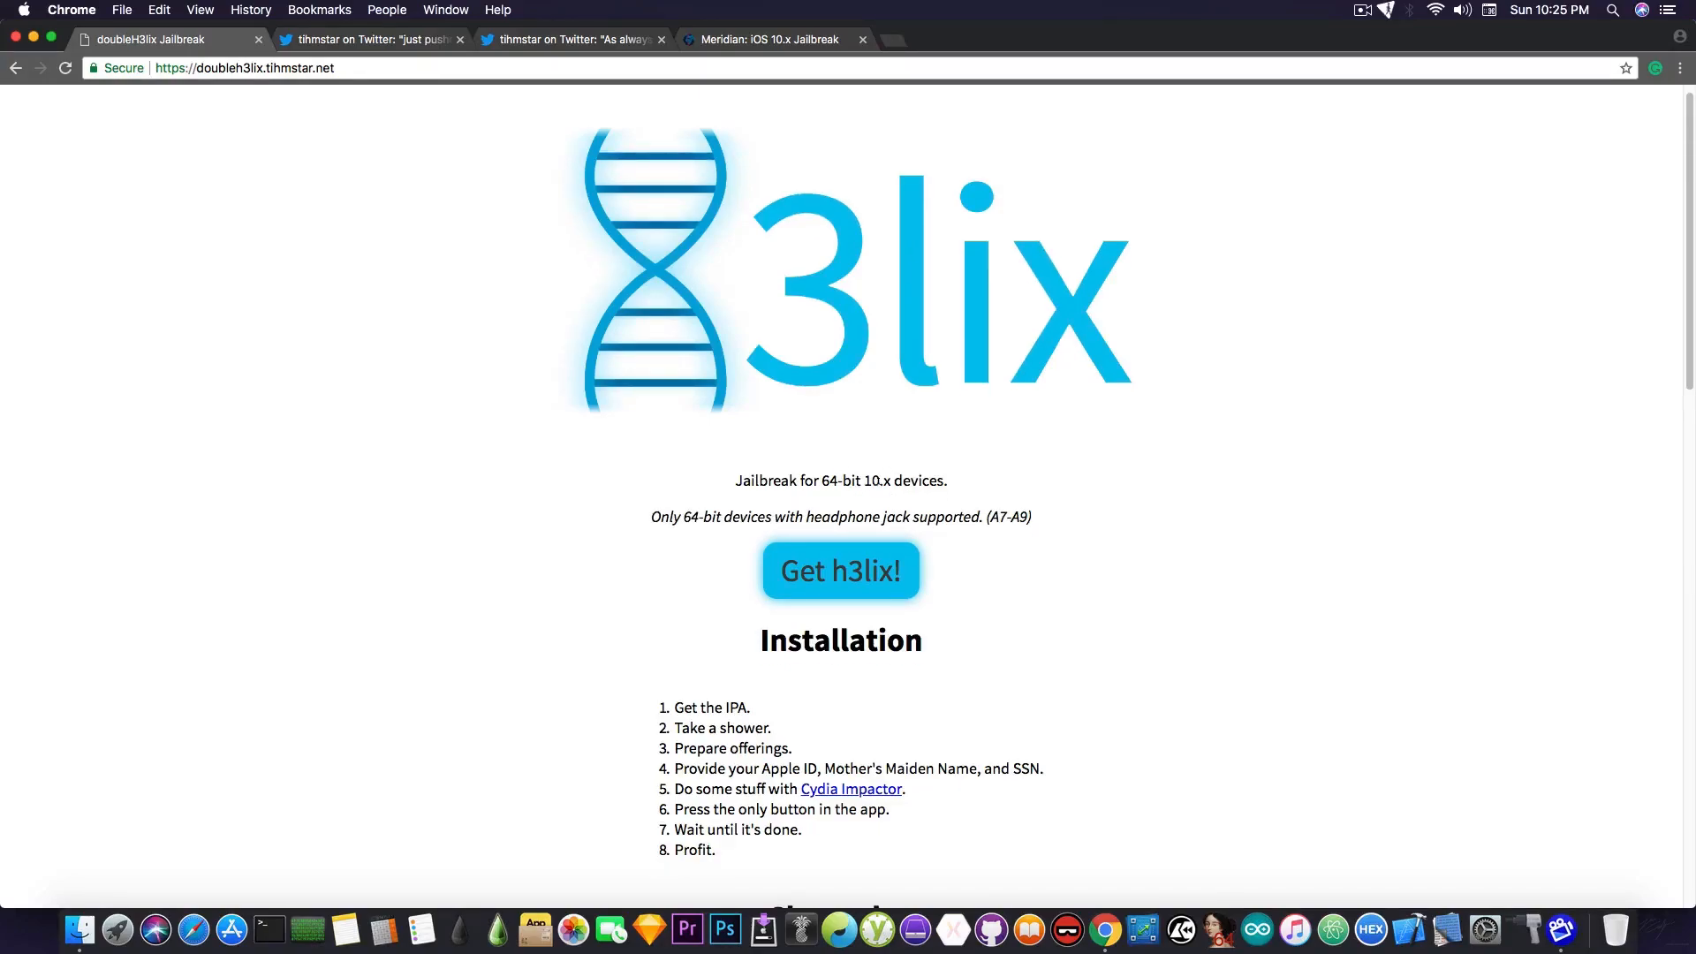
mouse_move(873, 479)
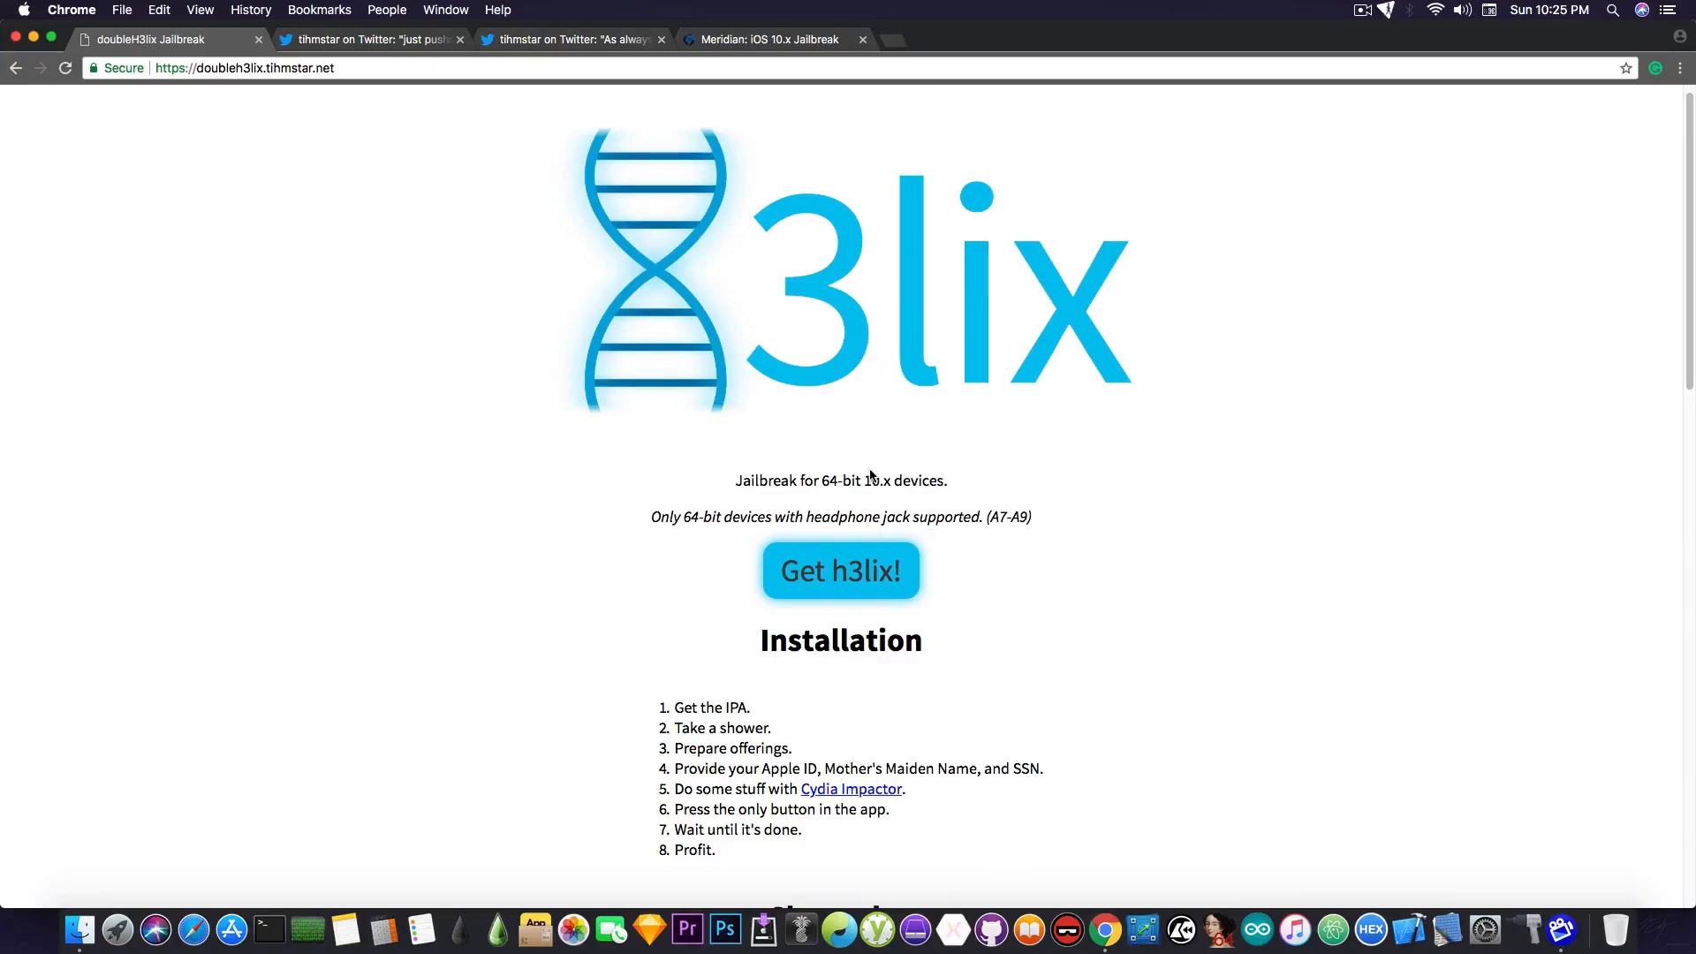
Scroll tihmstar's thread down to the iPhone 6S reply reporting Offset Error: 852006.
scroll(down, 3)
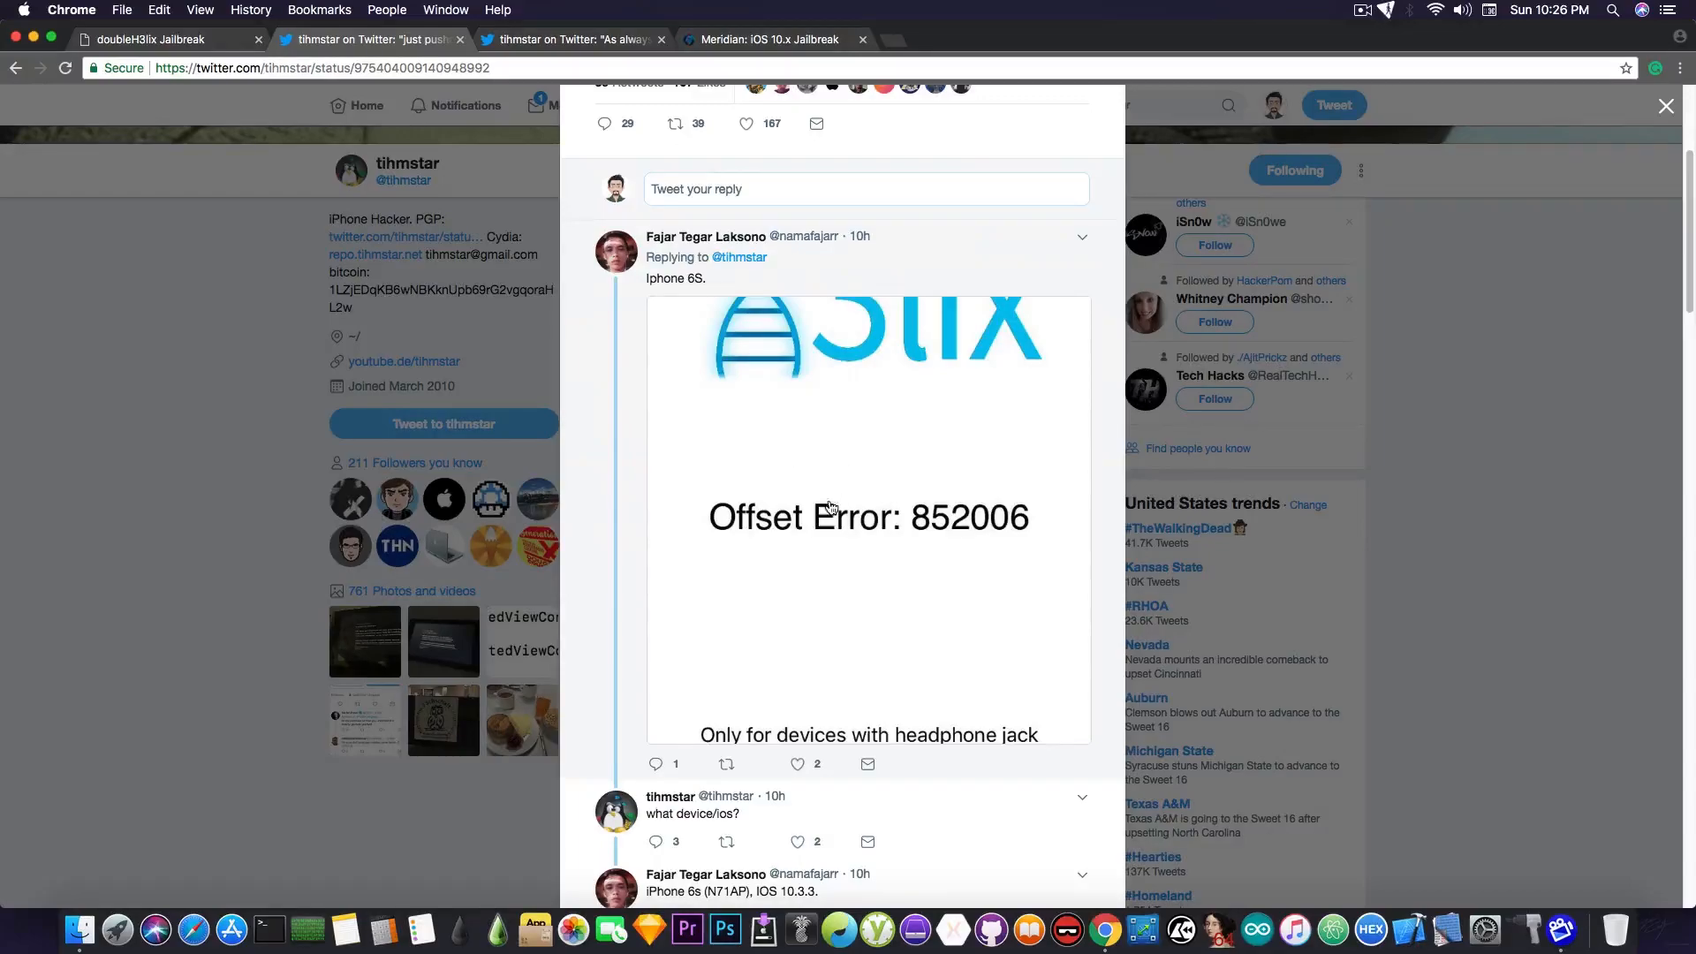
mouse_move(809, 481)
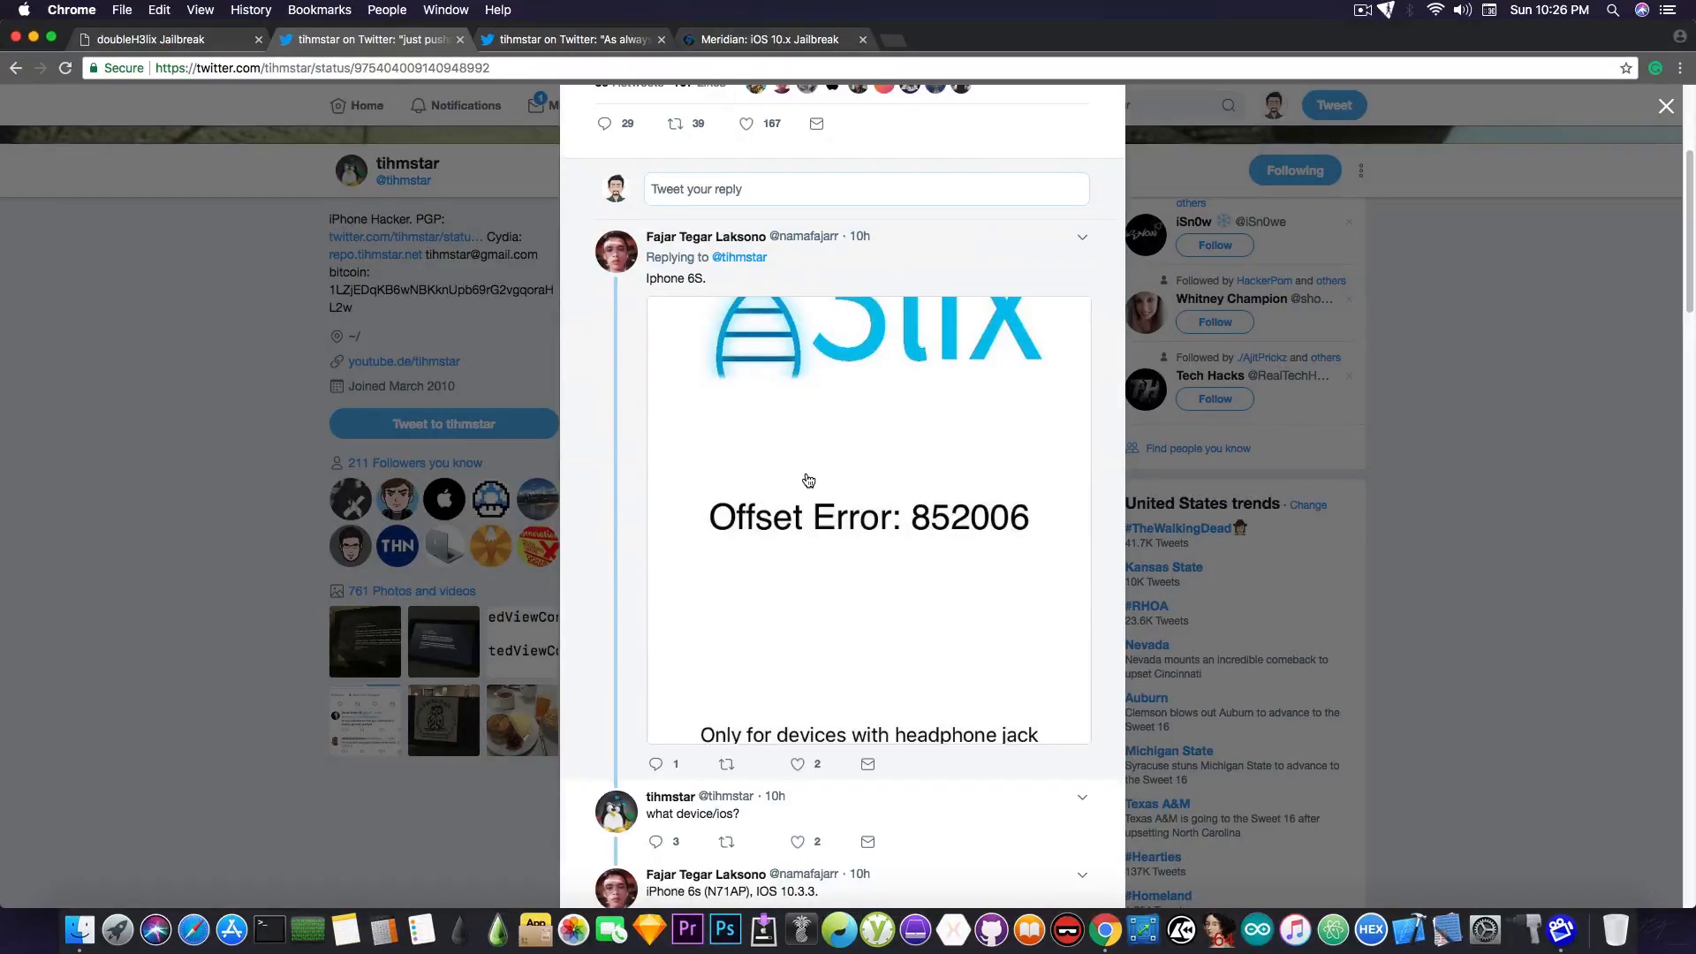
Scroll the doubleH3lix page down to the Changelog showing RC8's patchfinder fix.
scroll(down, 3)
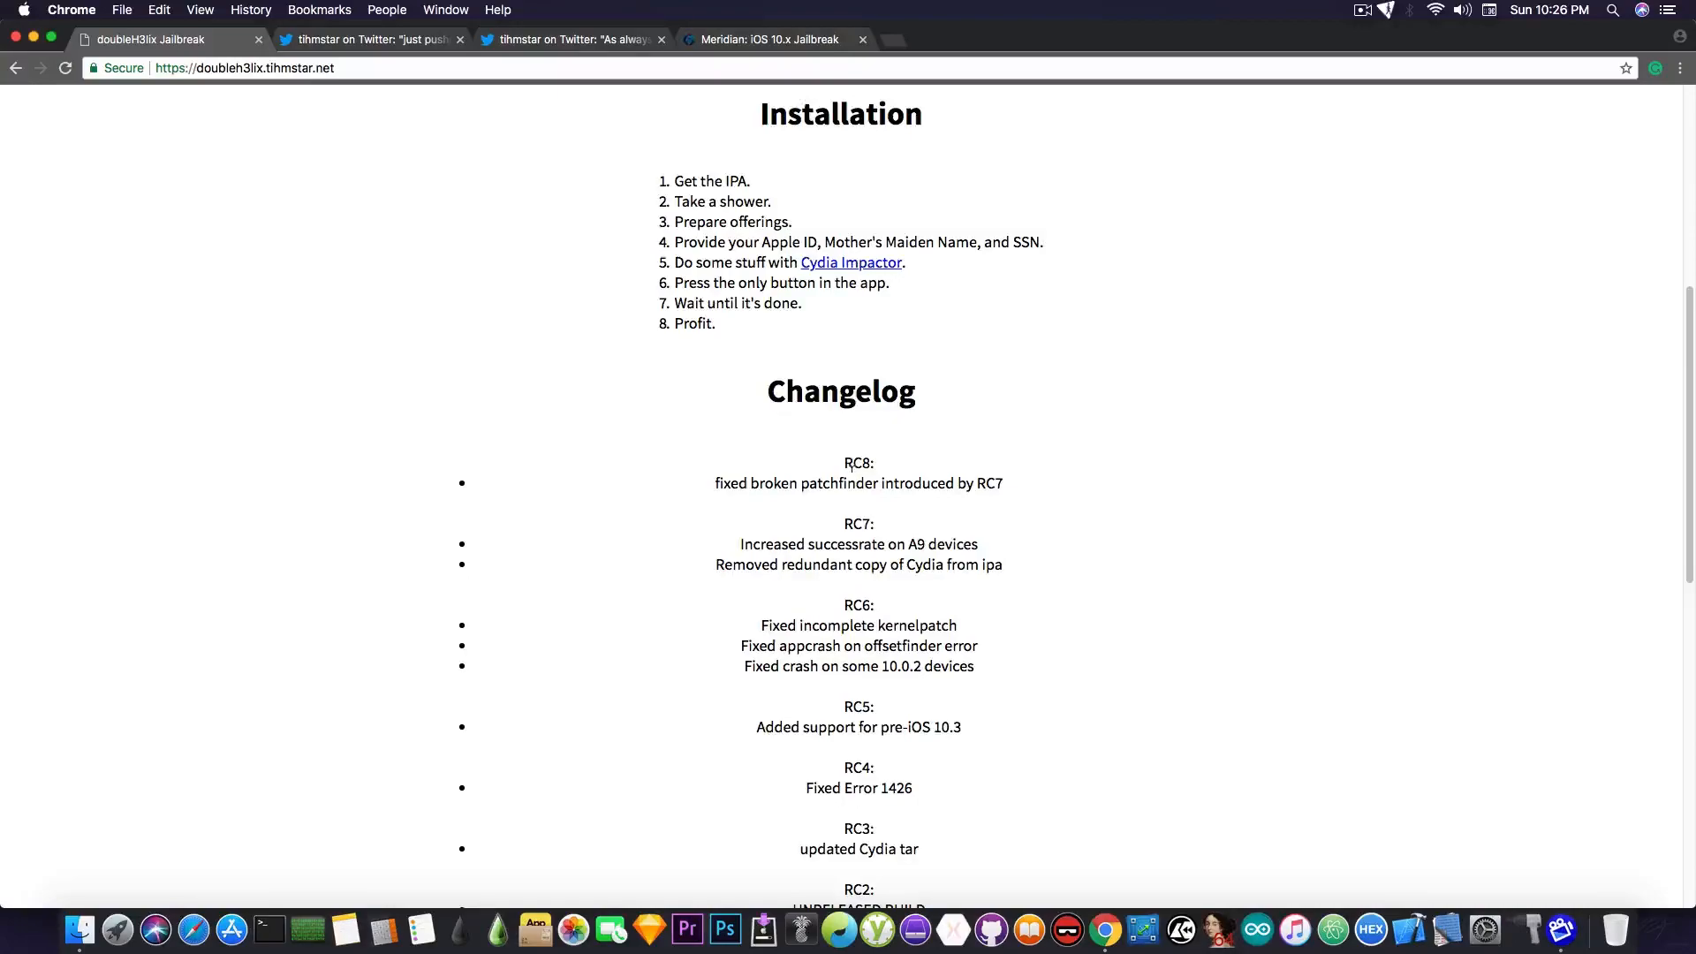
mouse_move(604, 84)
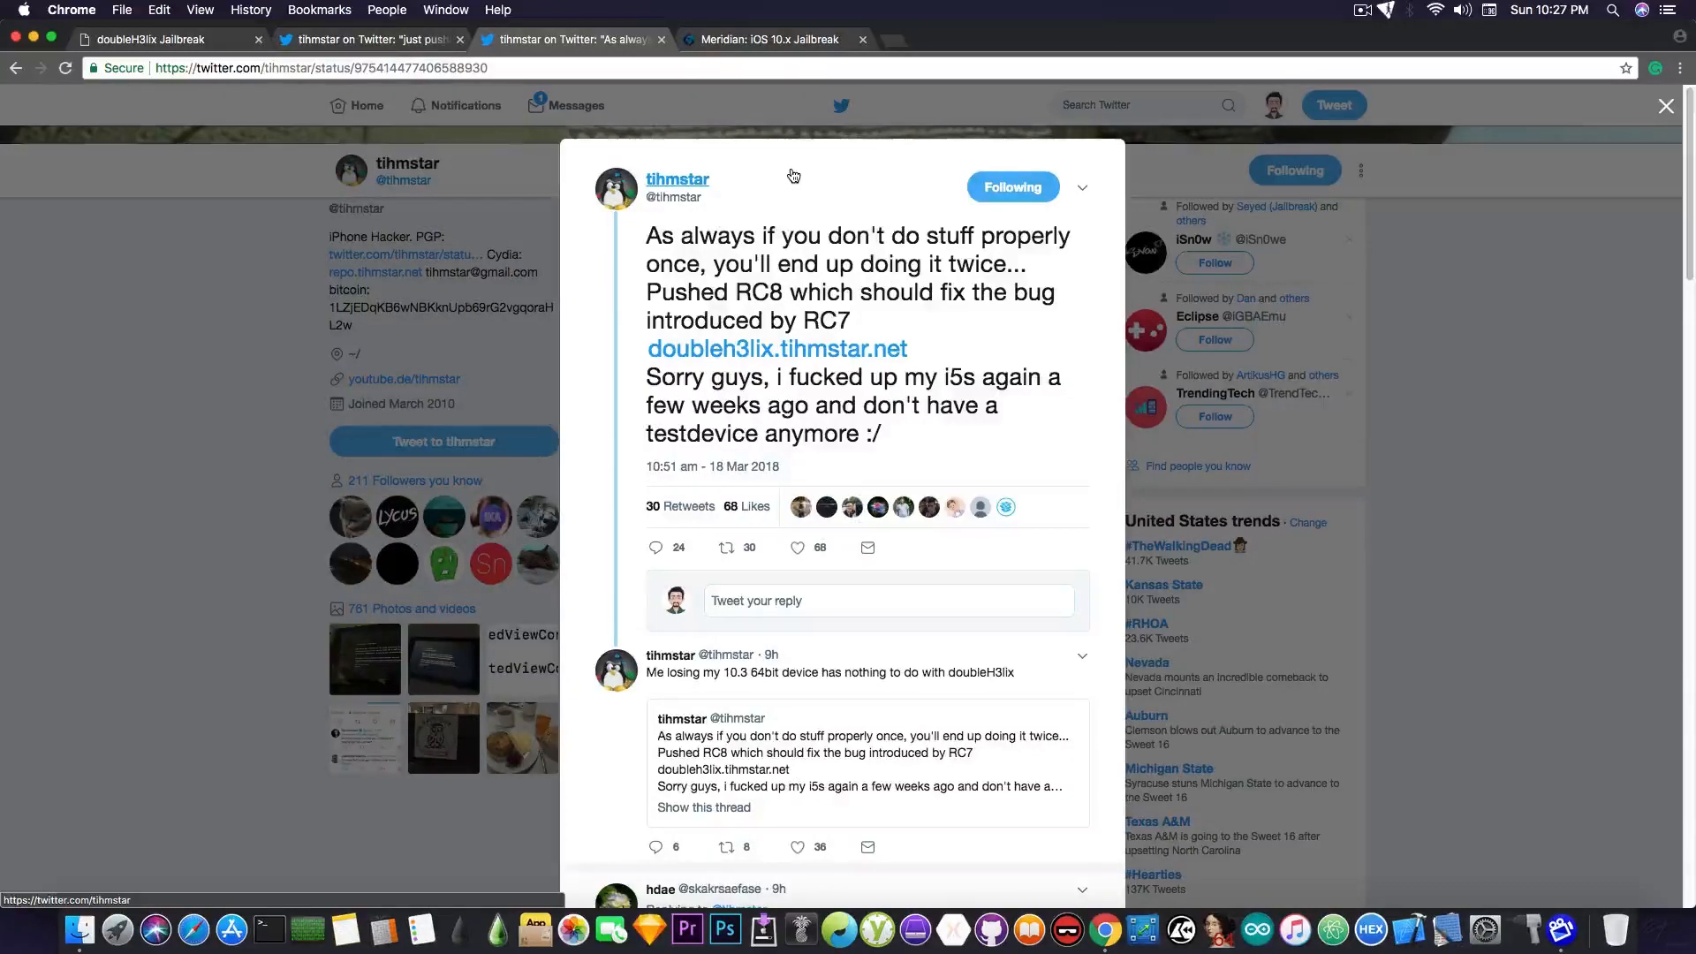
Go from the doubleH3lix page to the Meridian site and hover its Download button.
click(775, 348)
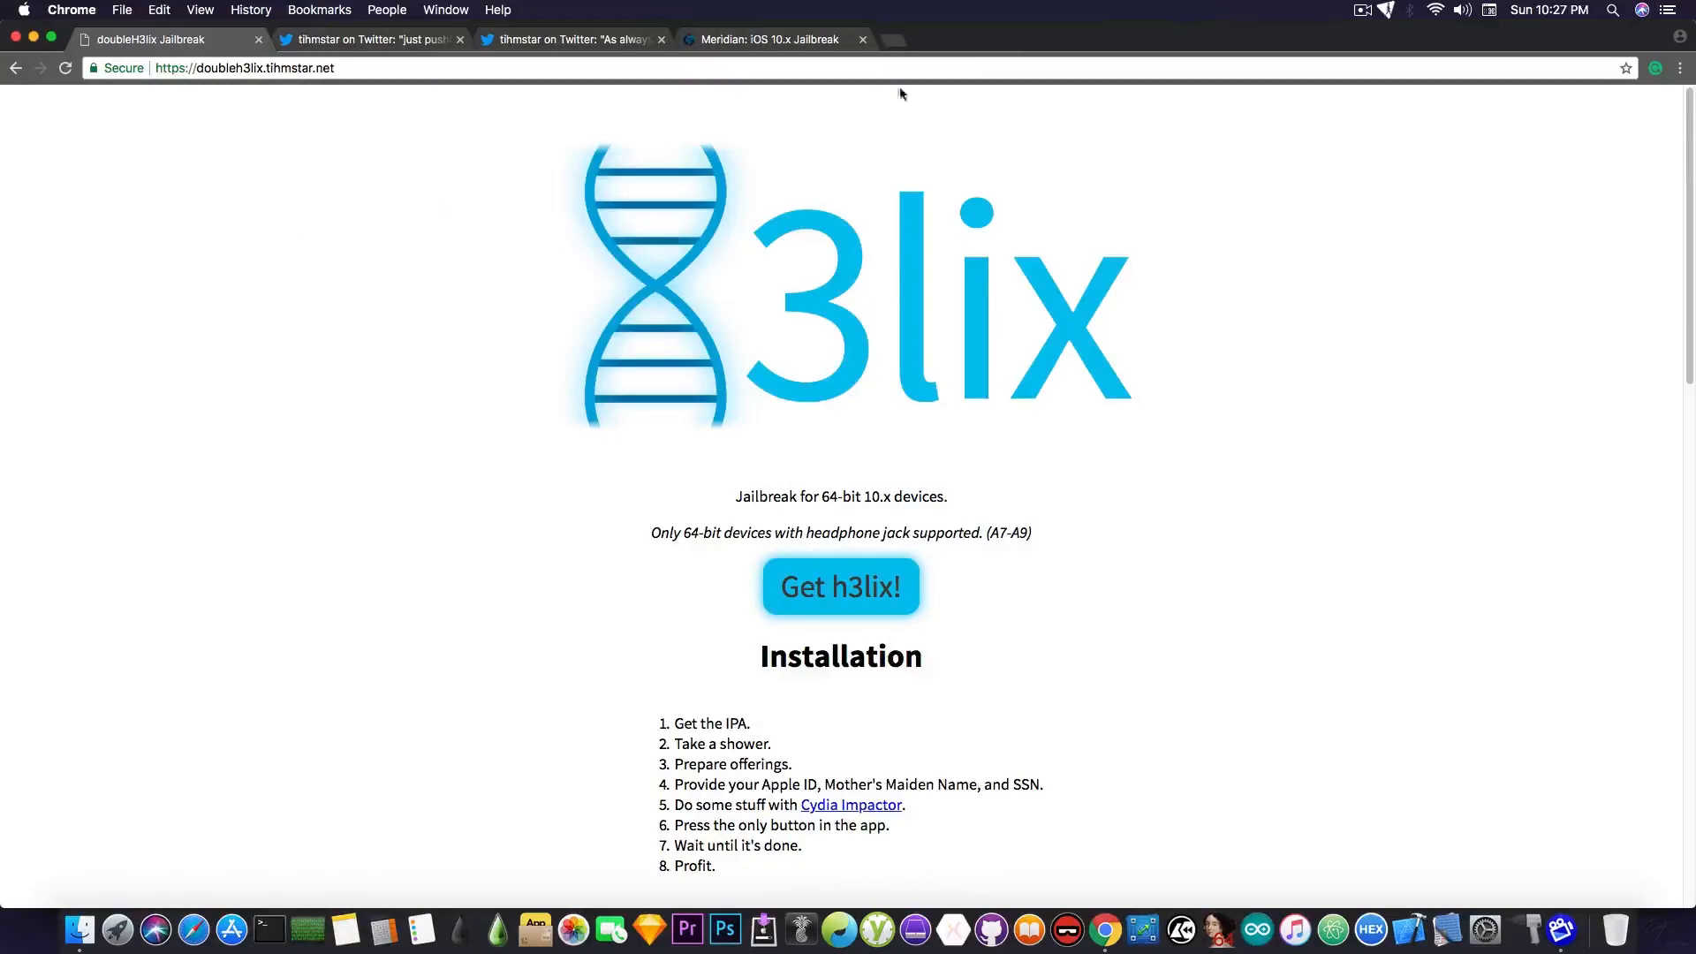
click(768, 39)
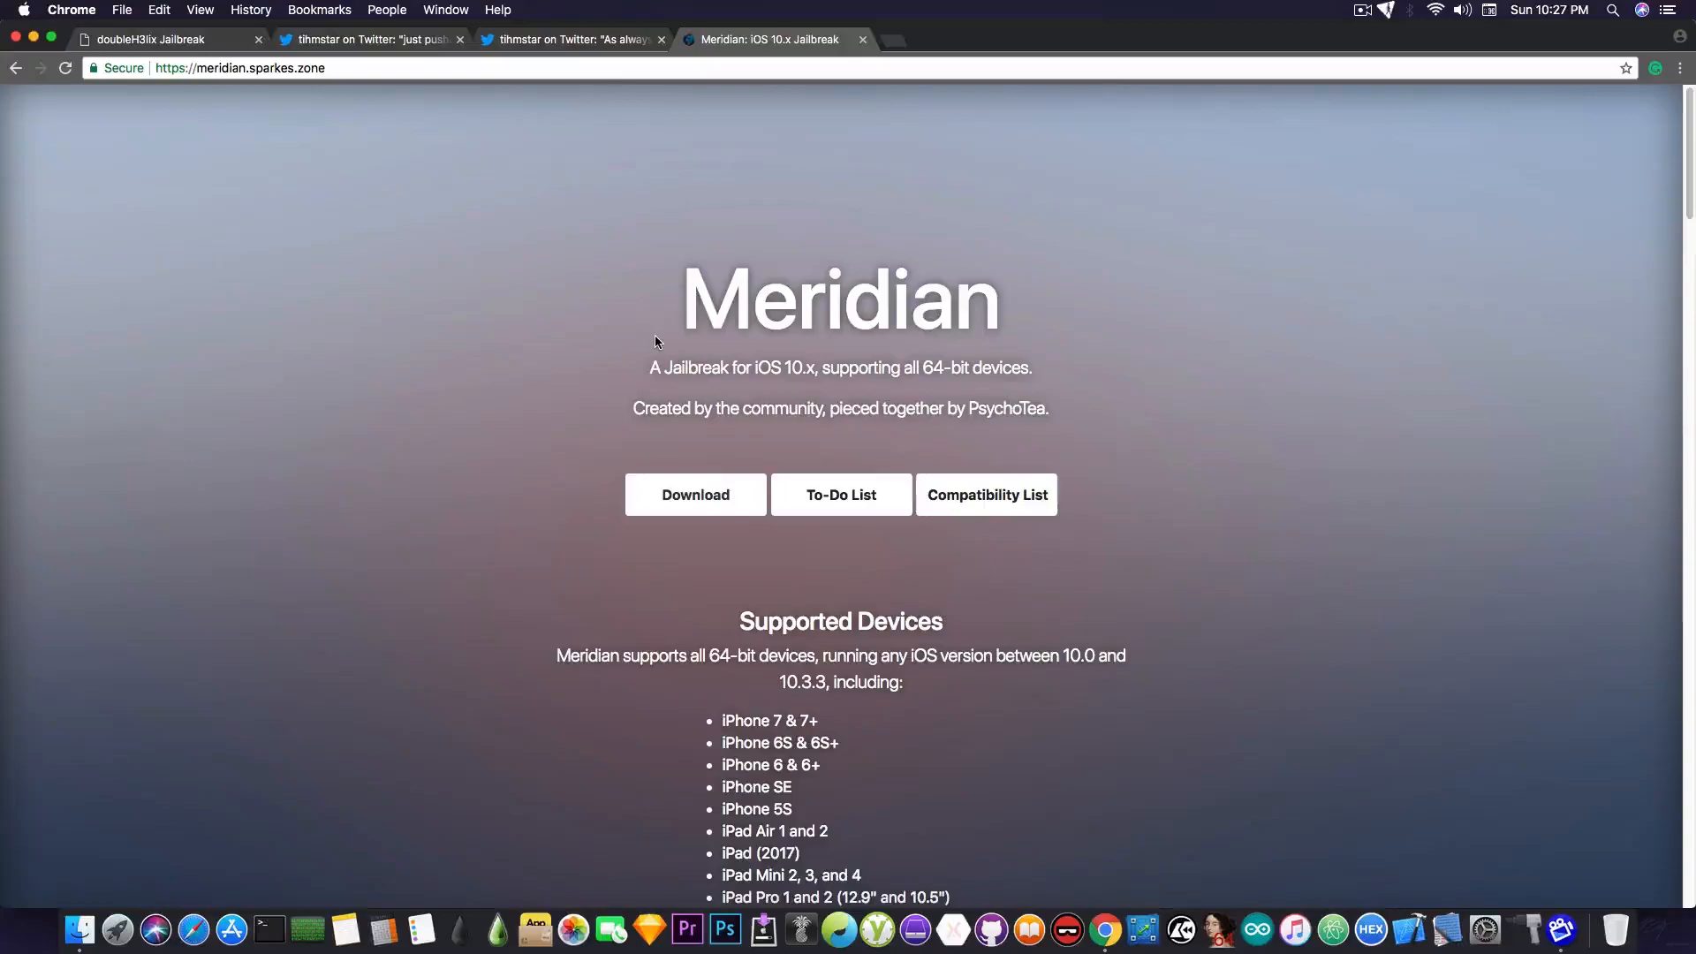
mouse_move(713, 598)
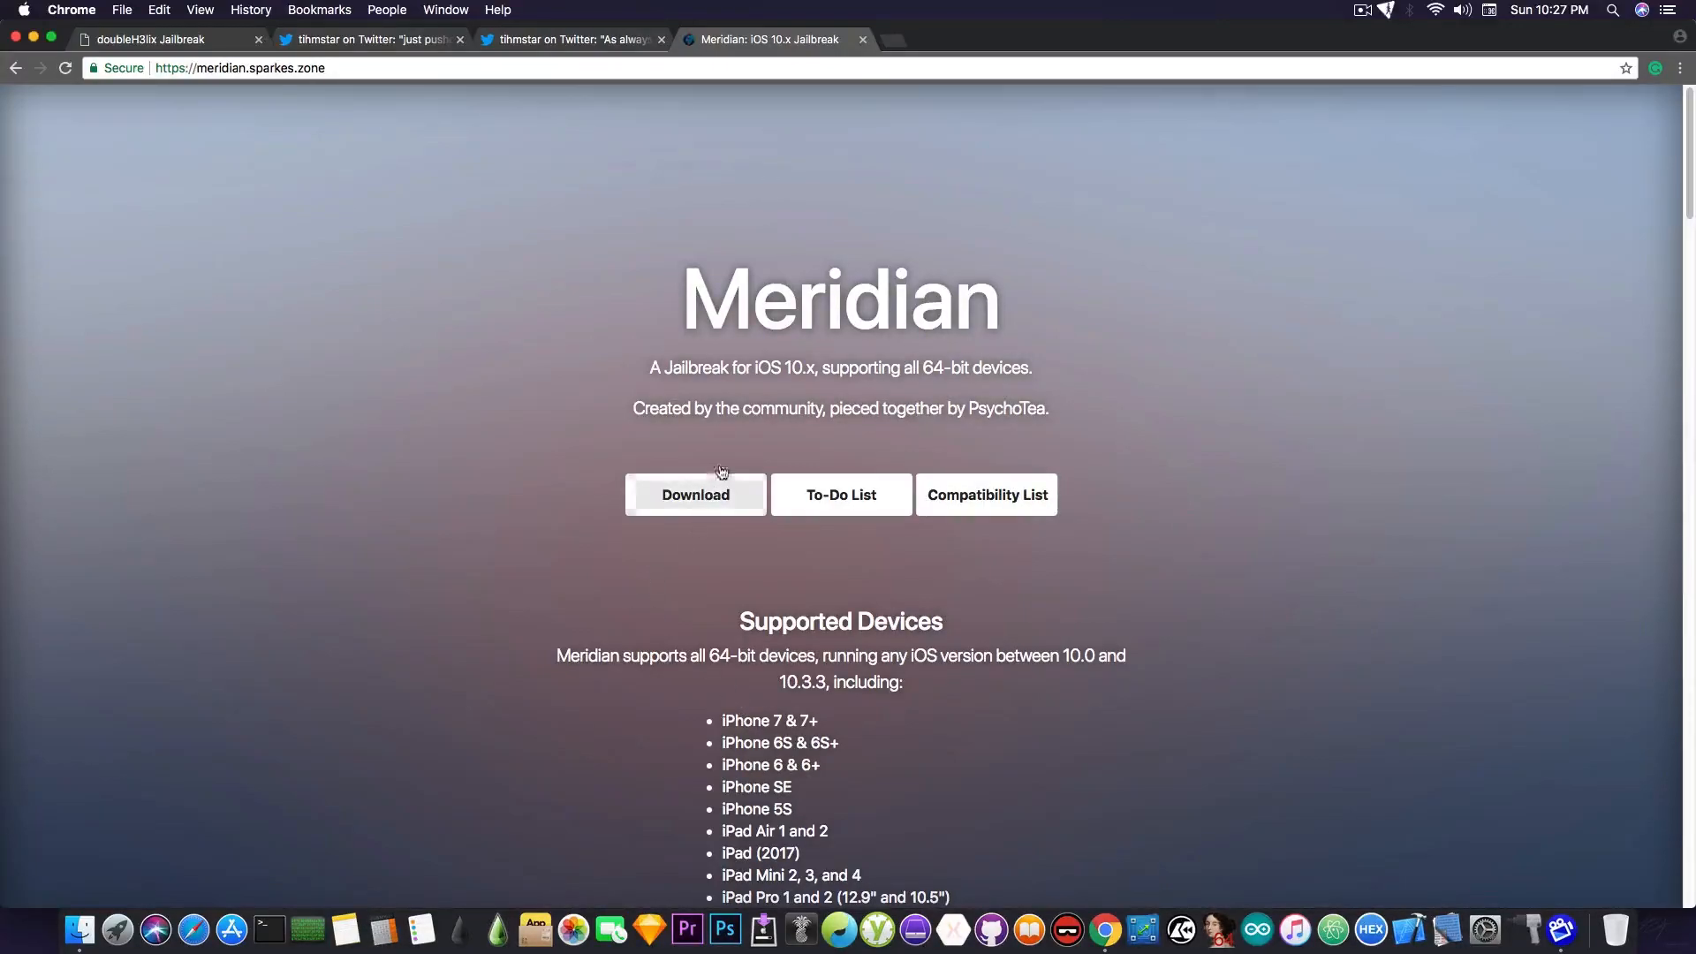
click(694, 494)
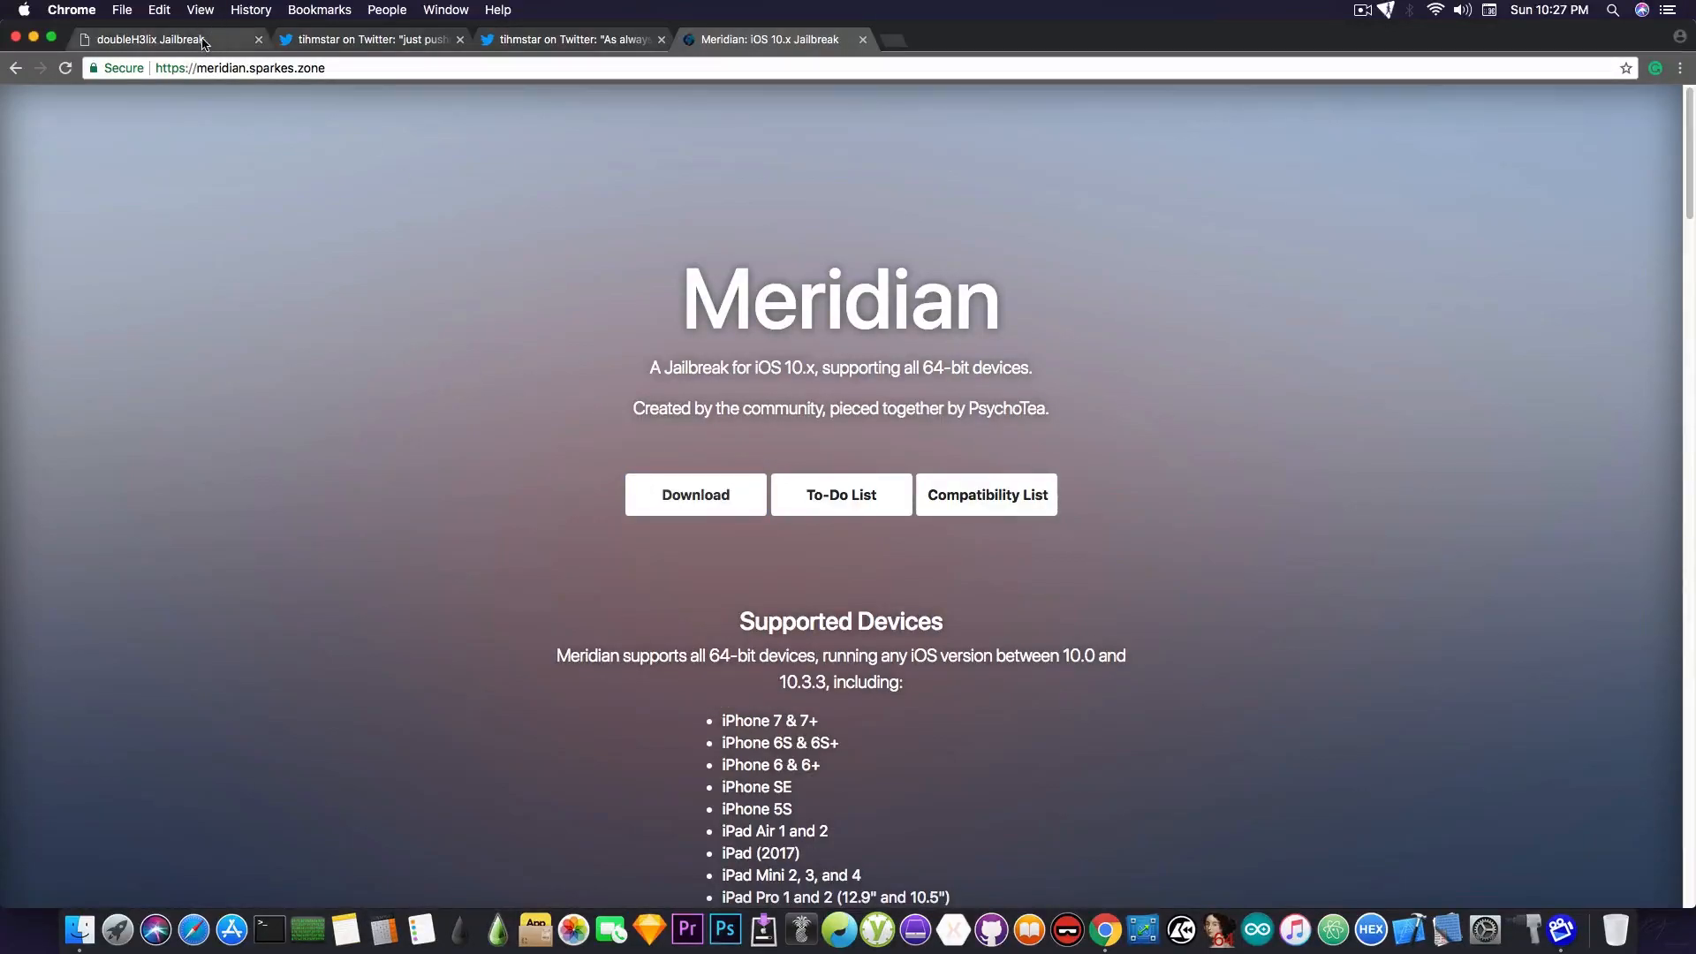
Review the doubleH3lix changelog again, then minimize Chrome to the macOS desktop.
click(163, 39)
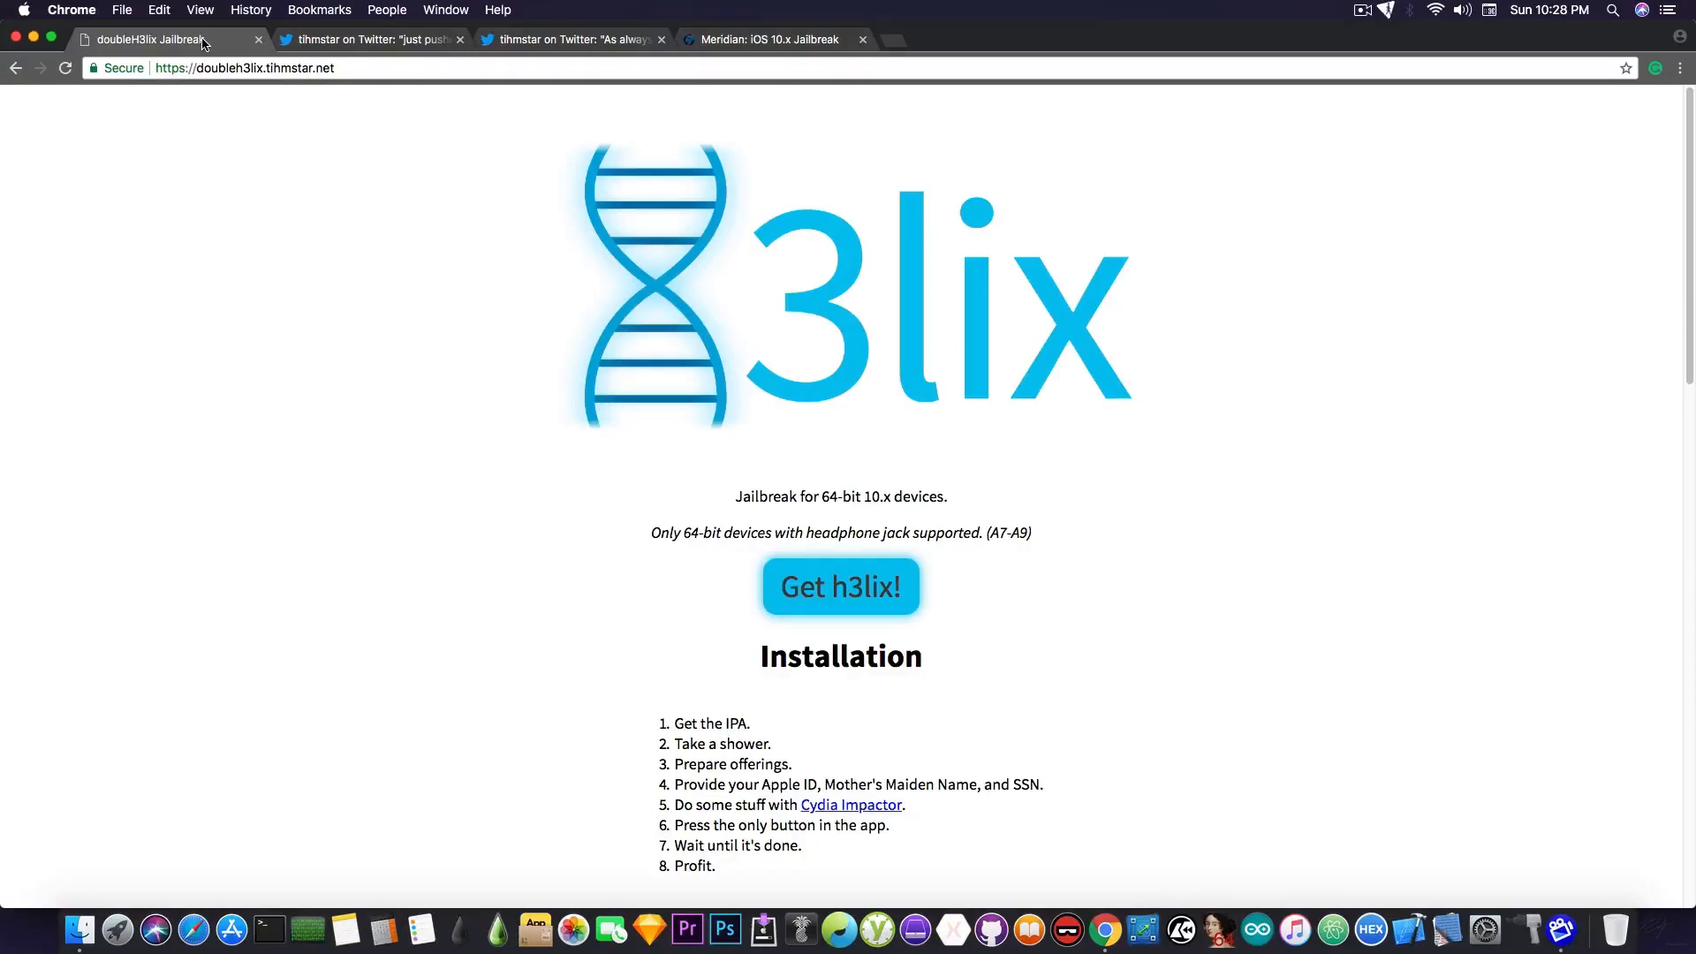
scroll(down, 3)
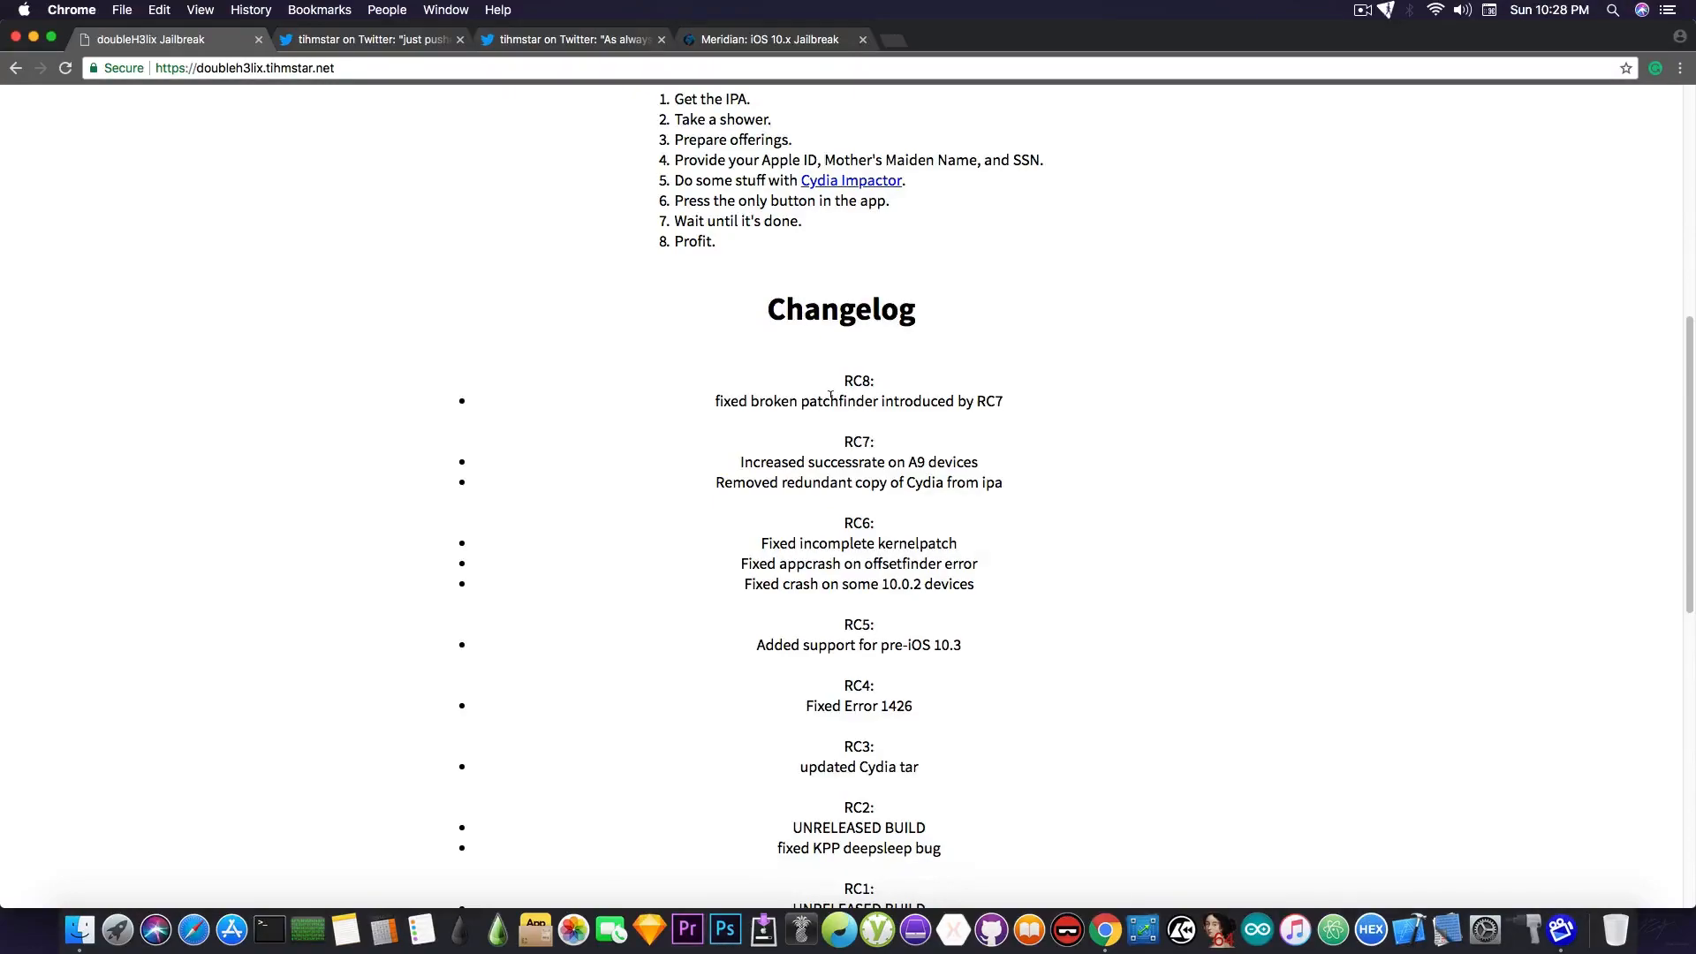
scroll(up, 3)
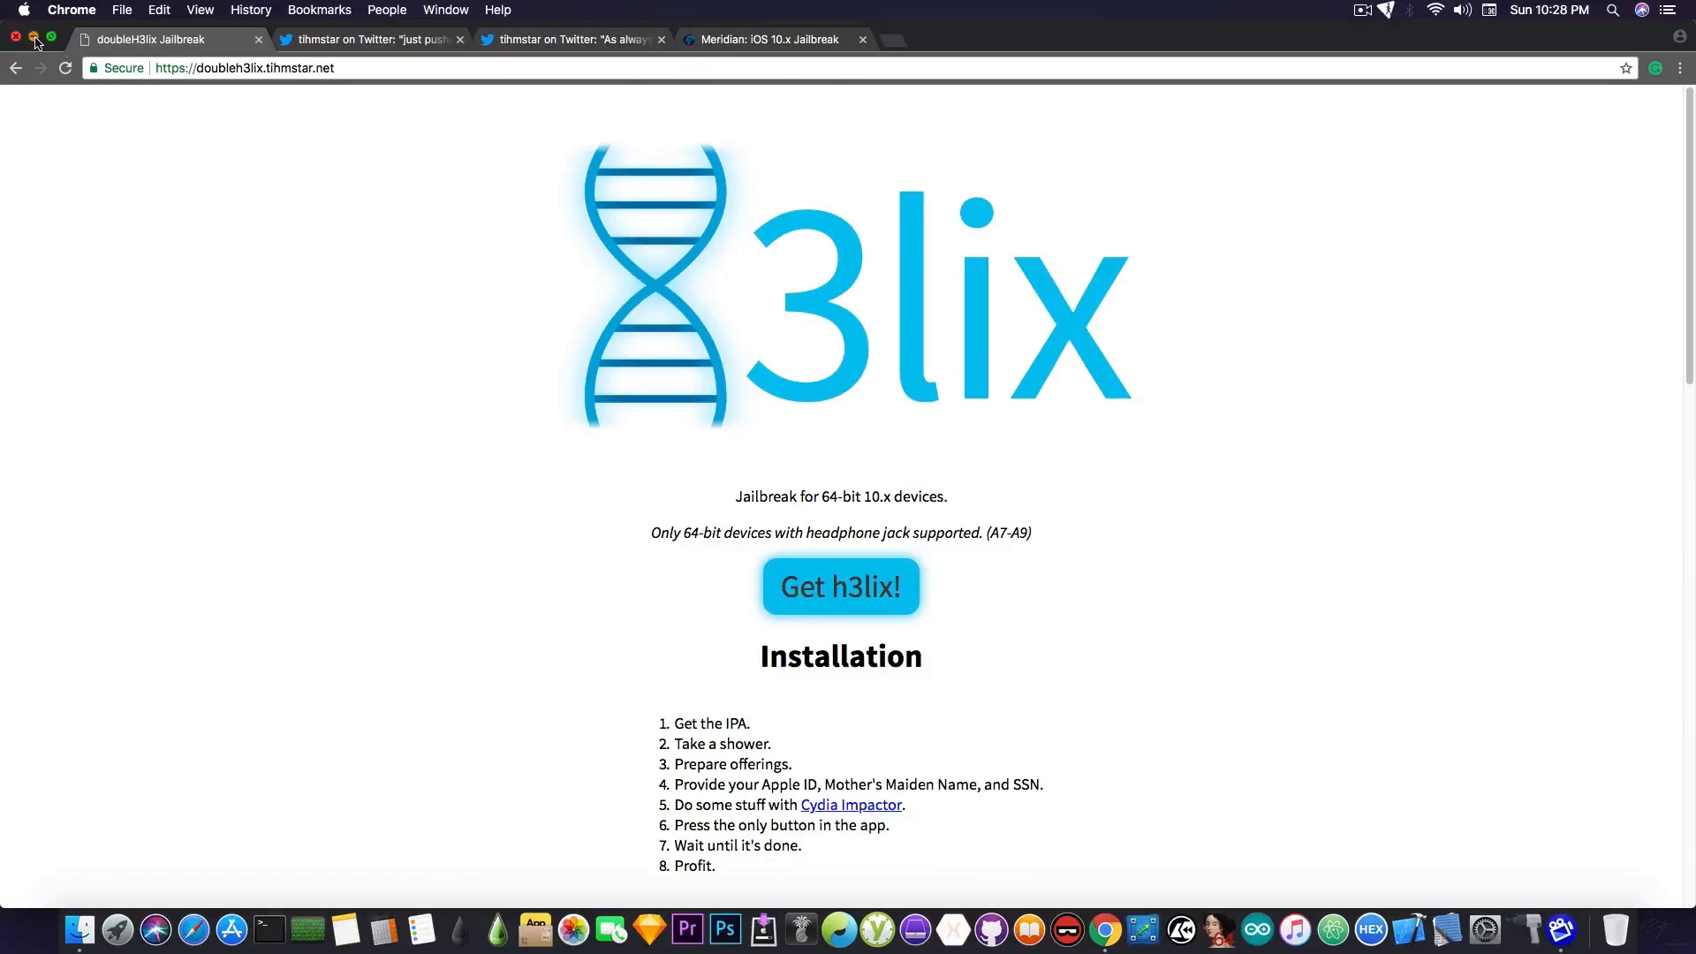
click(15, 39)
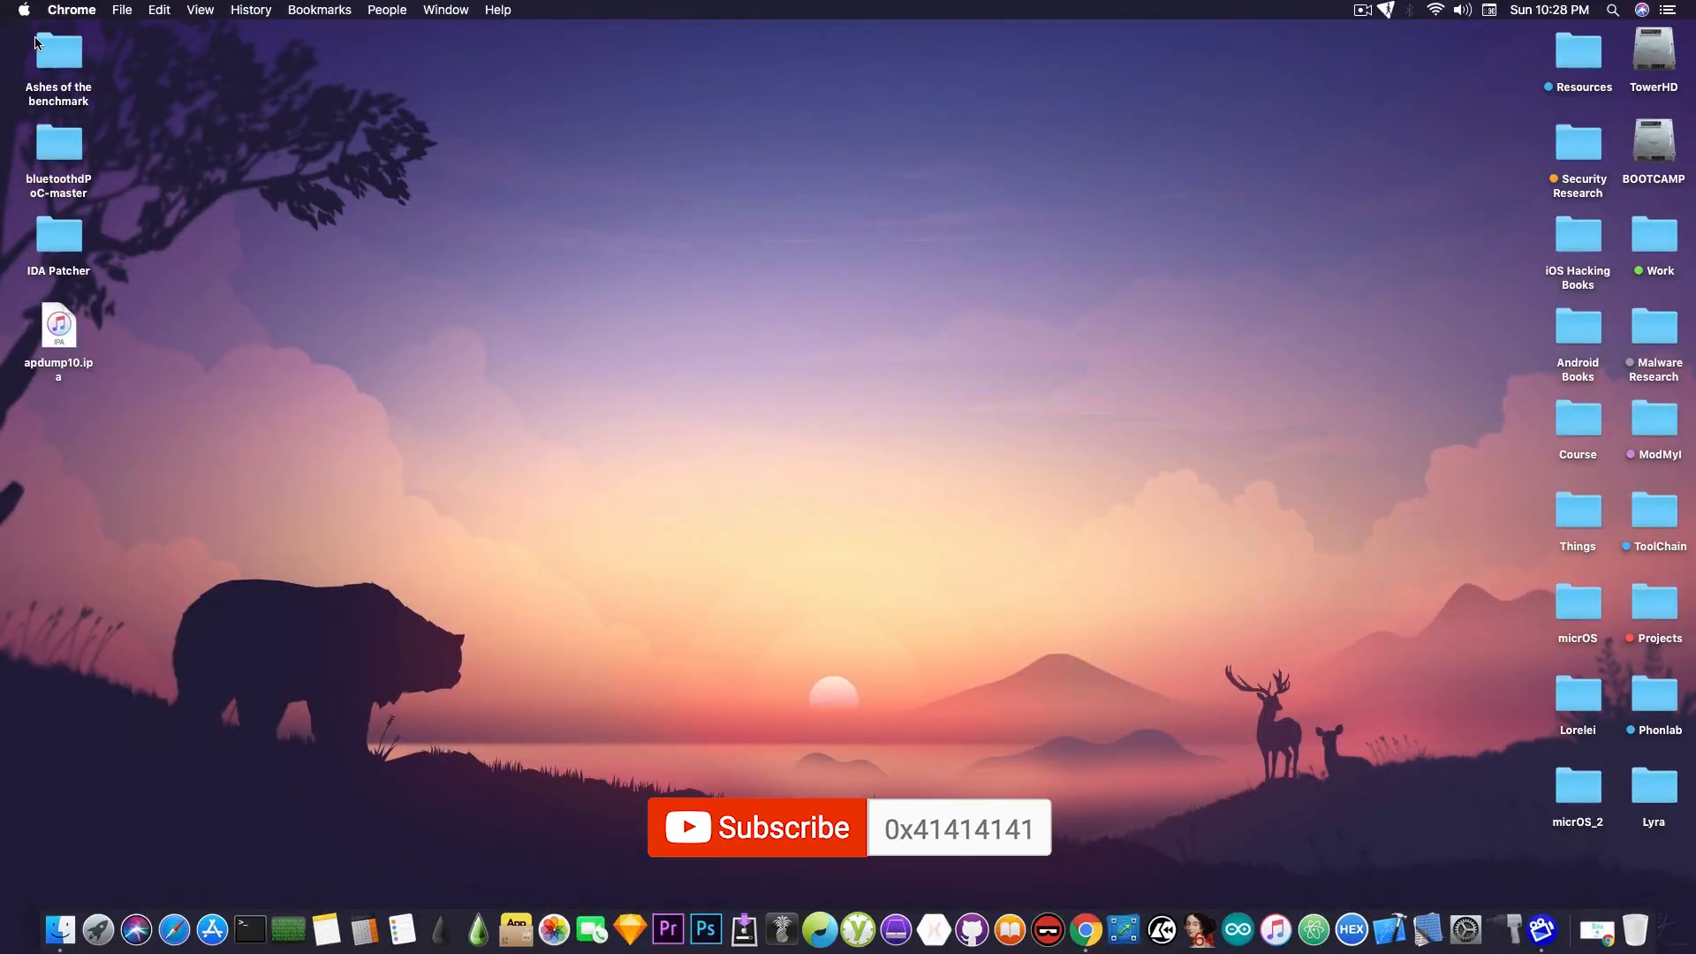